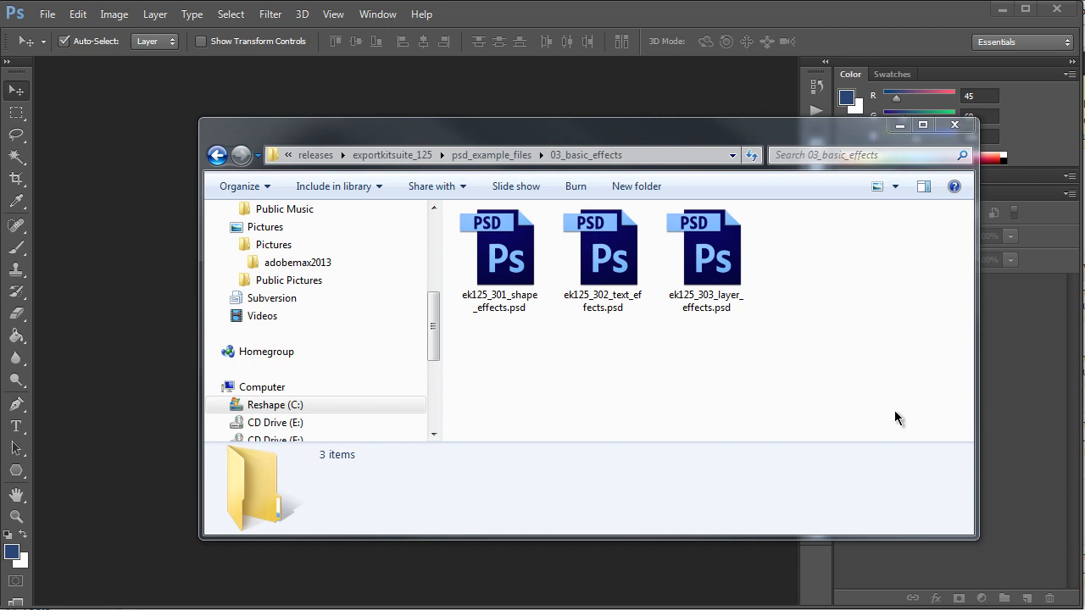
mouse_move(800, 404)
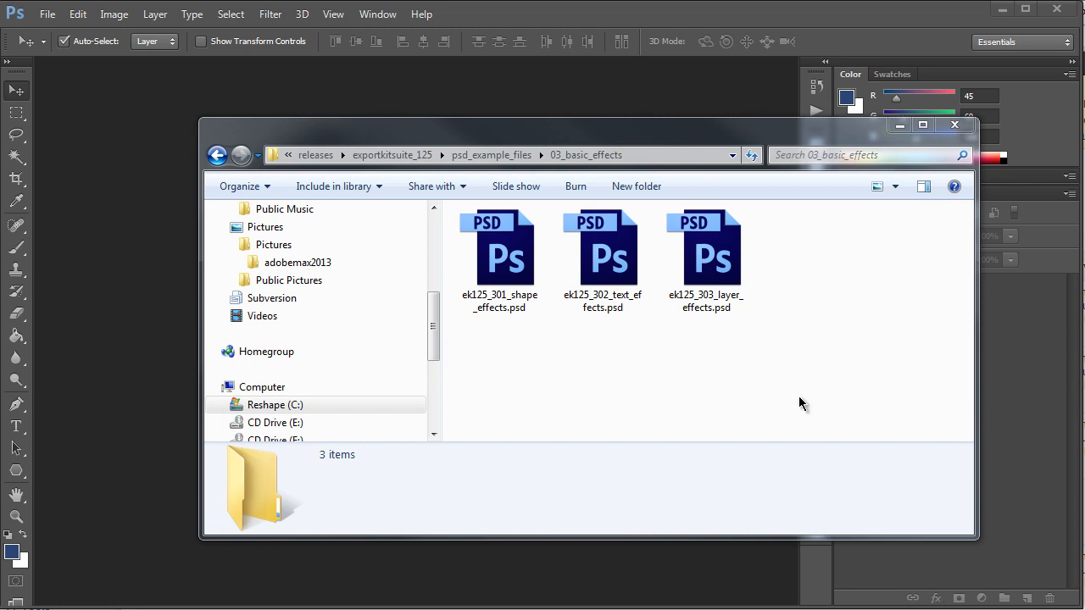
mouse_move(597, 400)
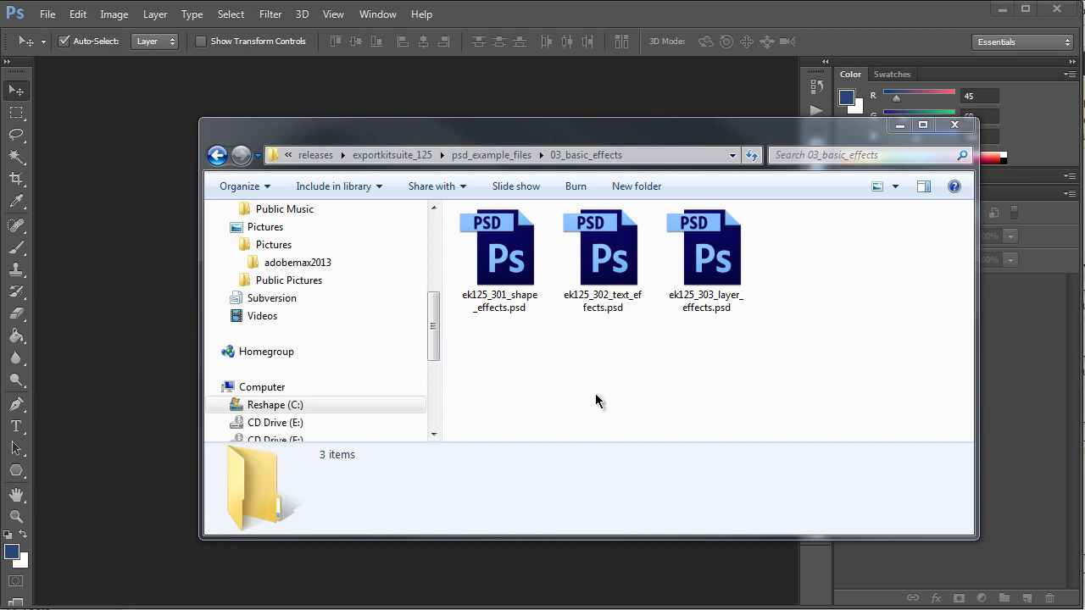
Load the shape effects PSD with its eight effect-styled shapes into Photoshop
click(499, 255)
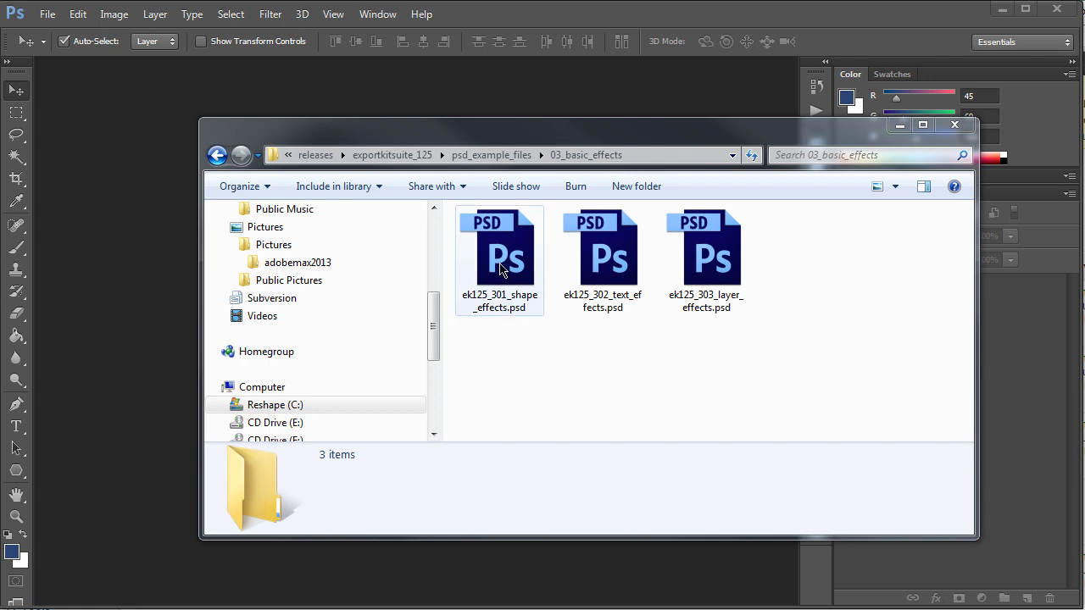
double_click(498, 251)
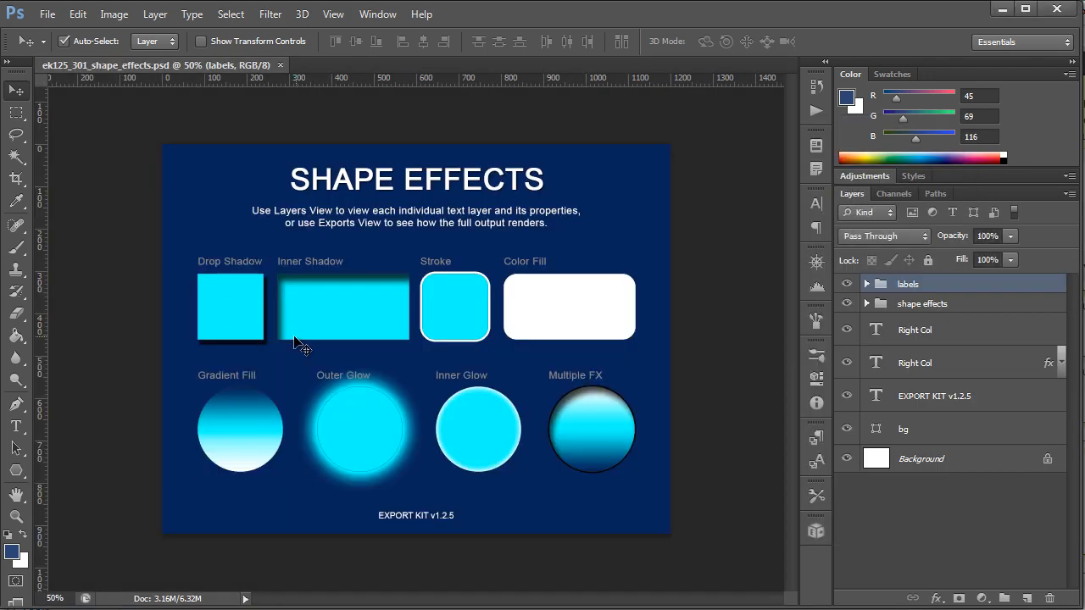
mouse_move(196, 309)
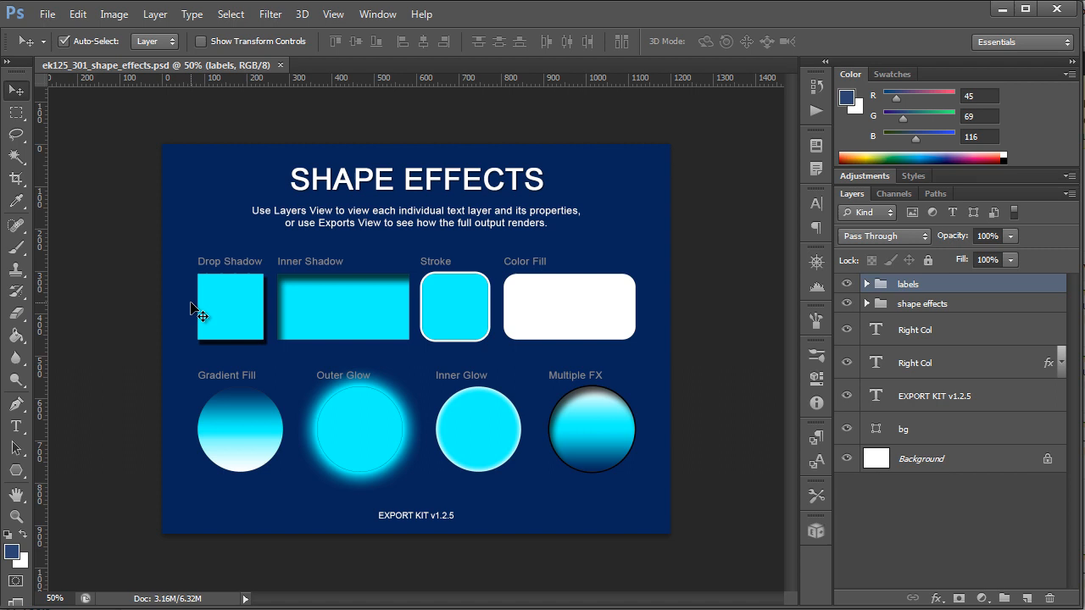
Select the Drop Shadow square, Stroke rounded square and Multiple FX circle layers via Auto-Select
click(866, 303)
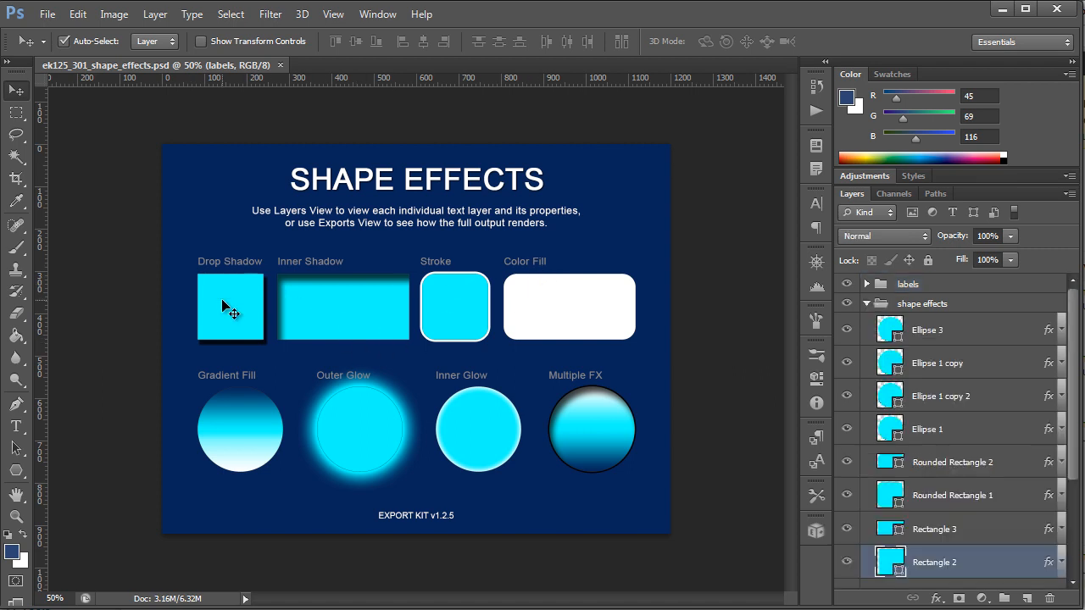
click(454, 307)
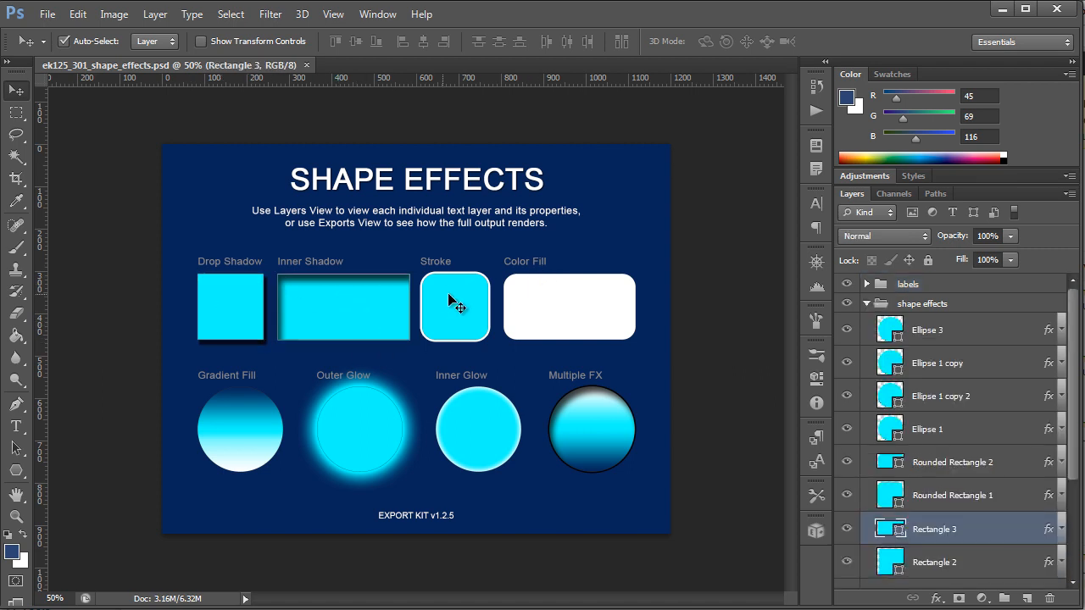
mouse_move(258, 434)
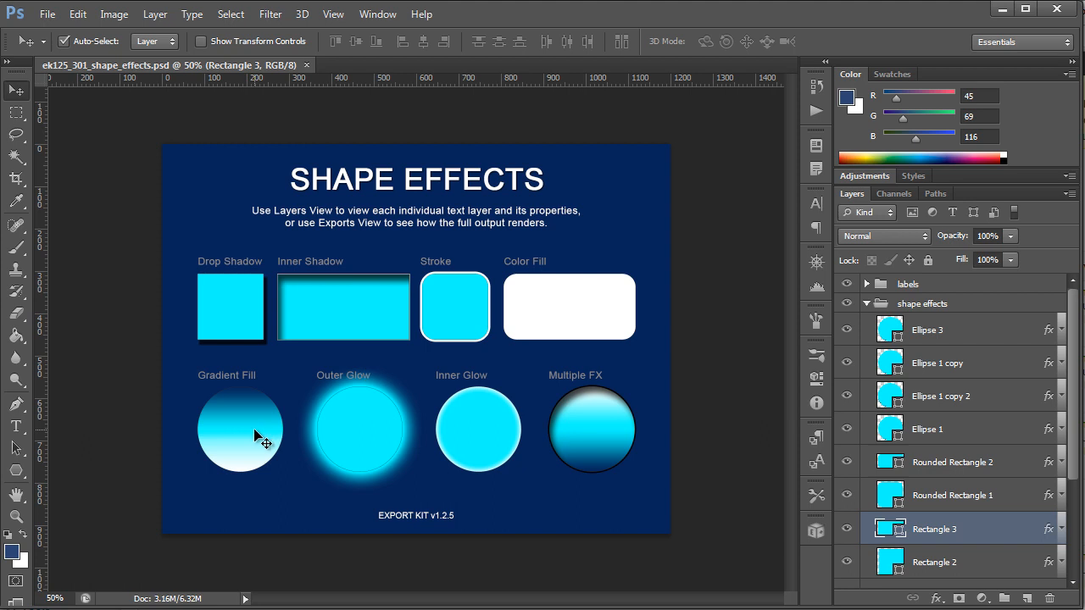
mouse_move(617, 427)
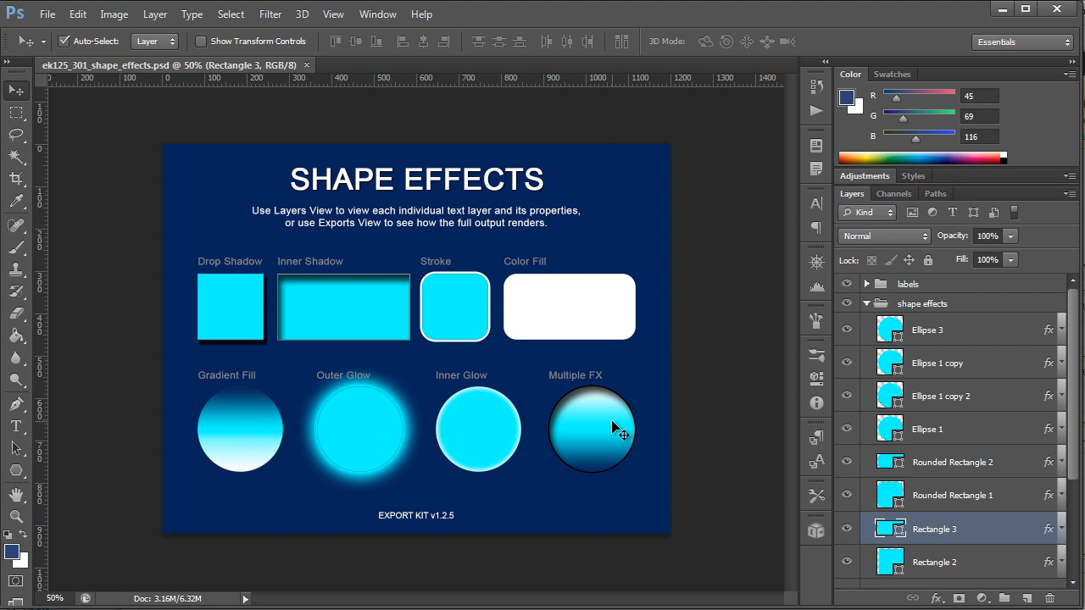
click(592, 431)
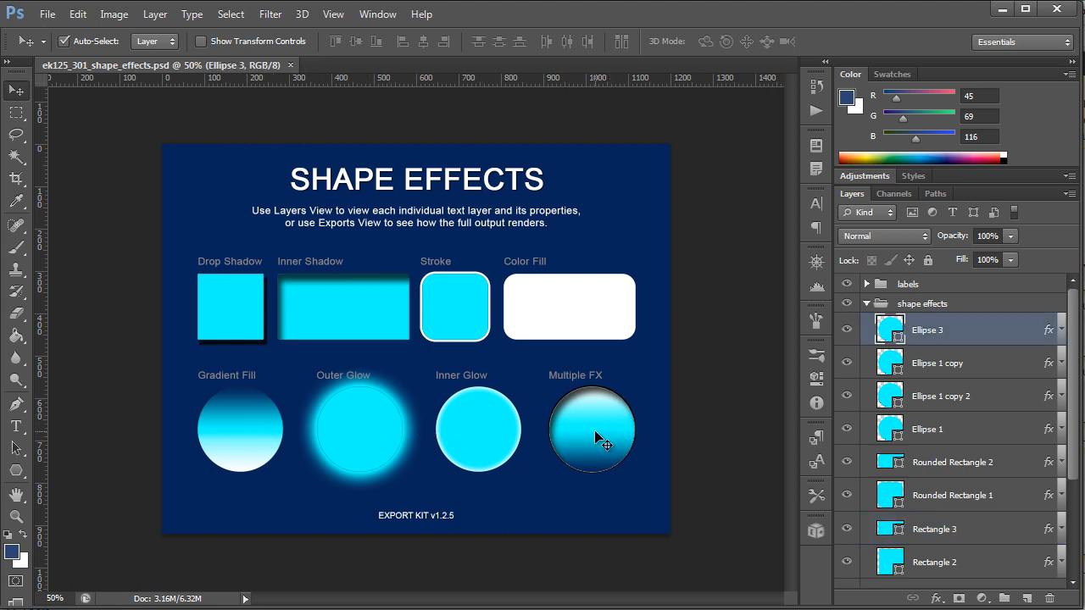
mouse_move(1014, 336)
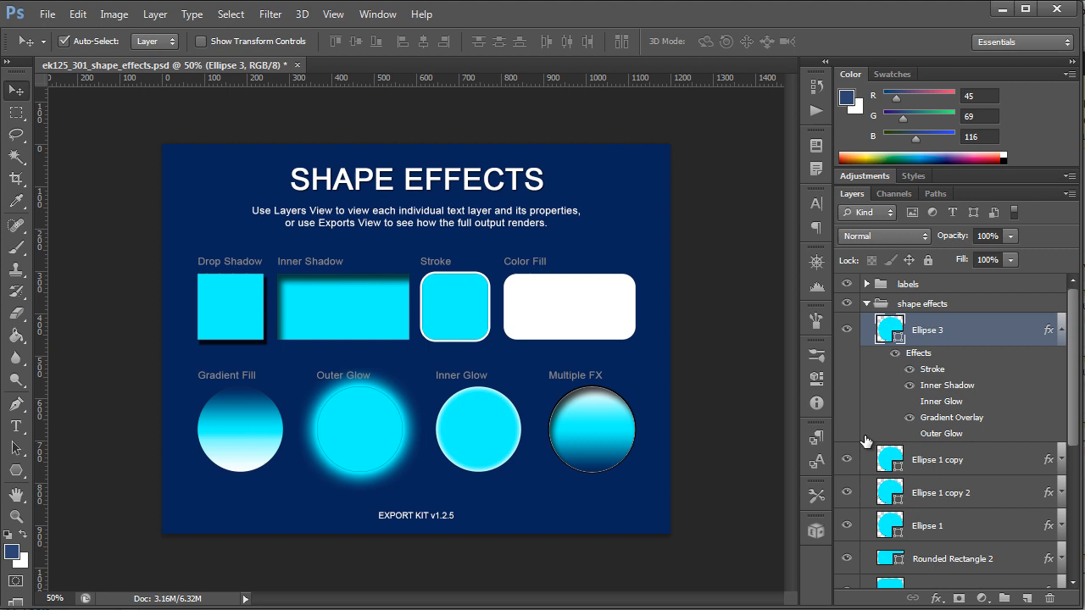
mouse_move(593, 449)
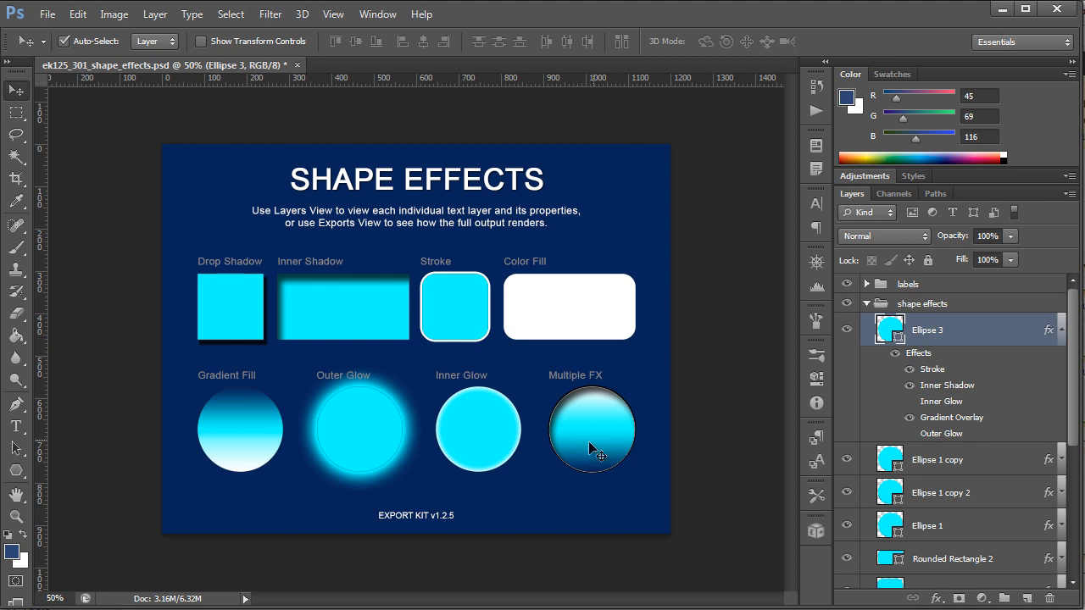
mouse_move(795, 464)
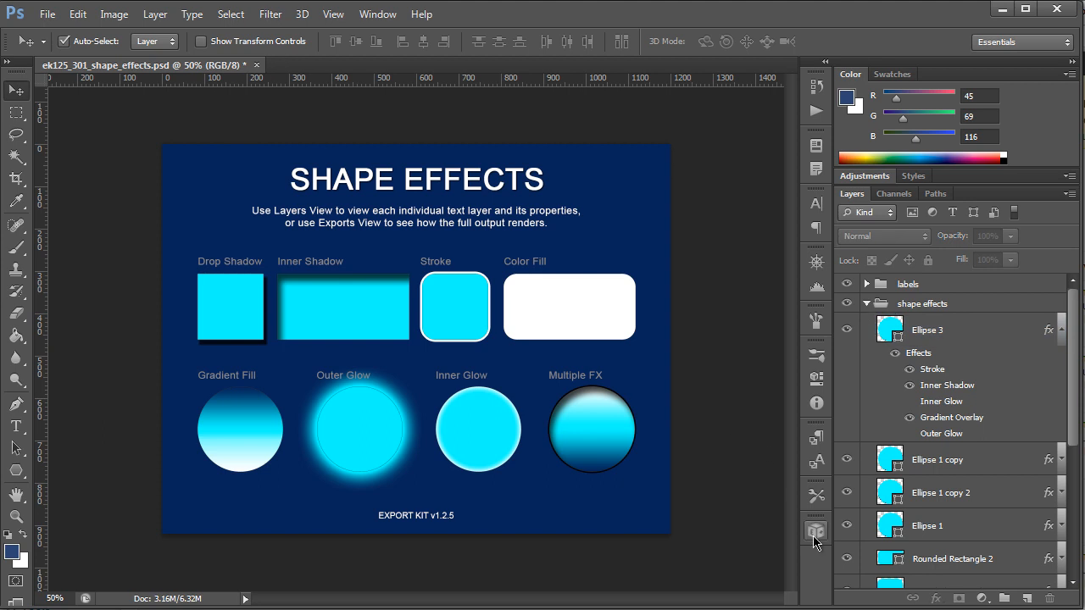
Run the Export Kit HTML5 export, producing an html-www folder beside the PSD
click(816, 528)
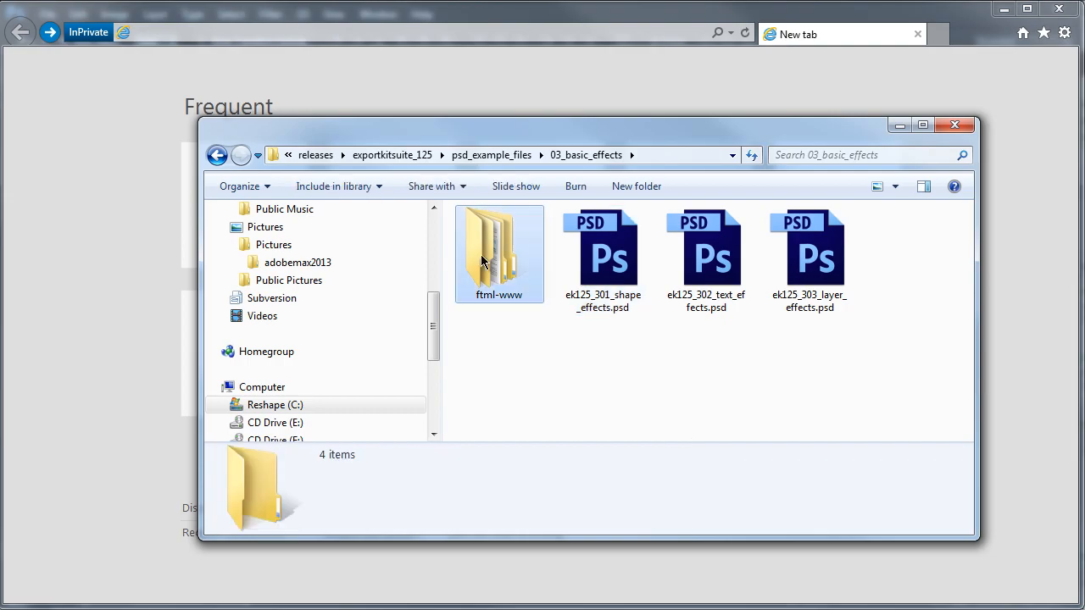
Browse into the html-www export folder containing ek125_301_shape_effects.html and its CSS
double_click(498, 254)
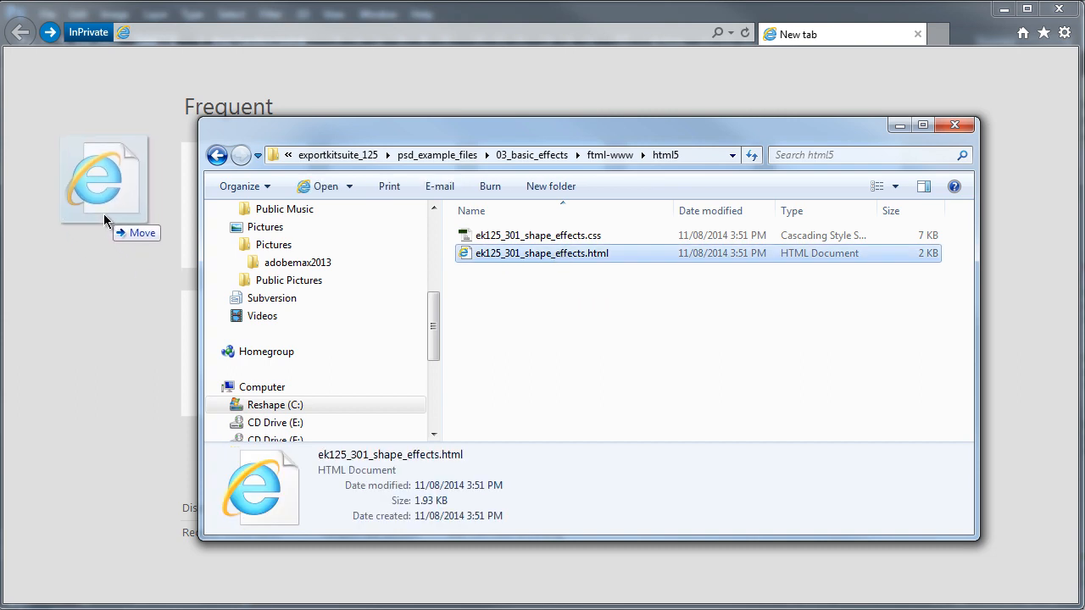
Render ek125_301_shape_effects.html in Internet Explorer and review all eight effects
double_click(543, 253)
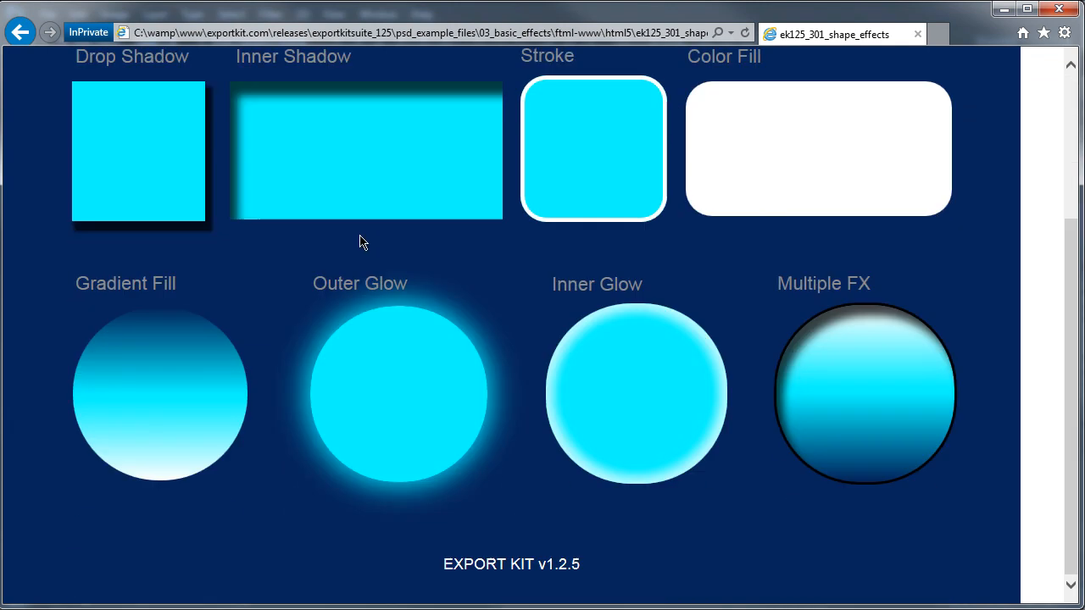
scroll(up, 3)
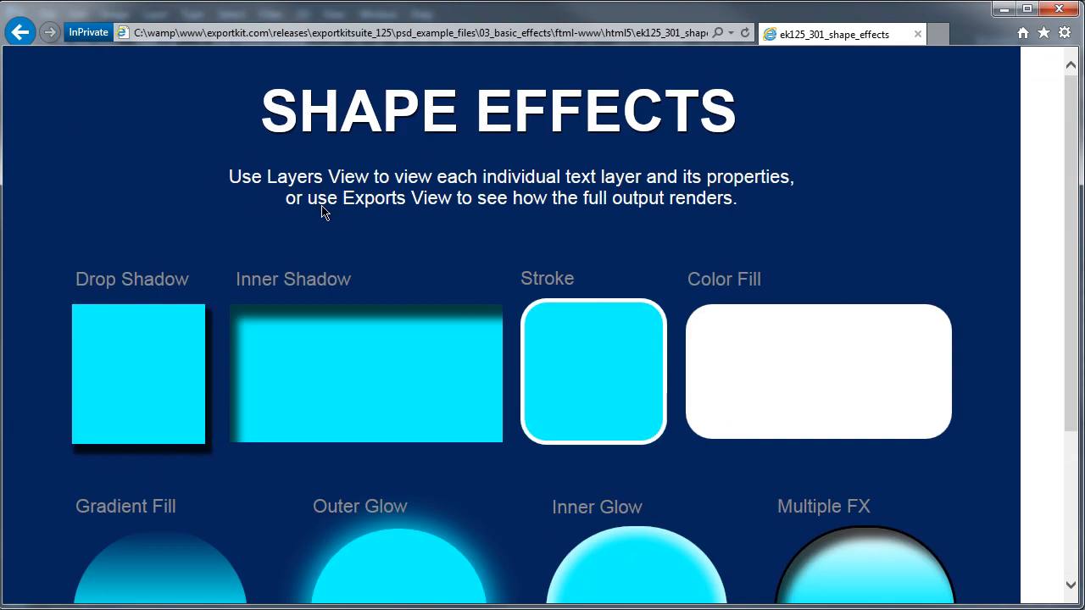
scroll(down, 3)
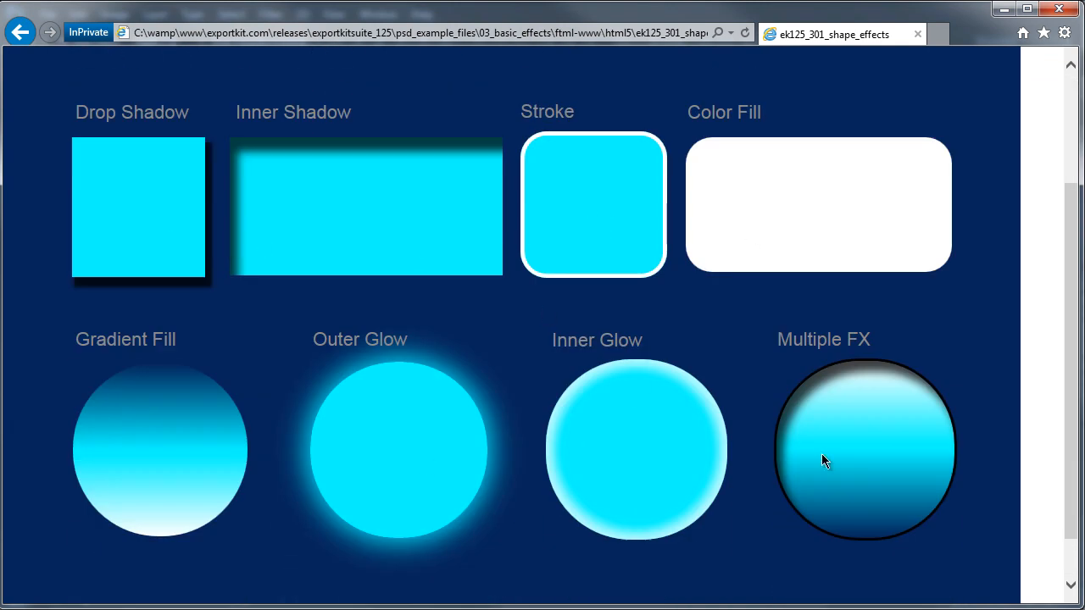
mouse_move(868, 420)
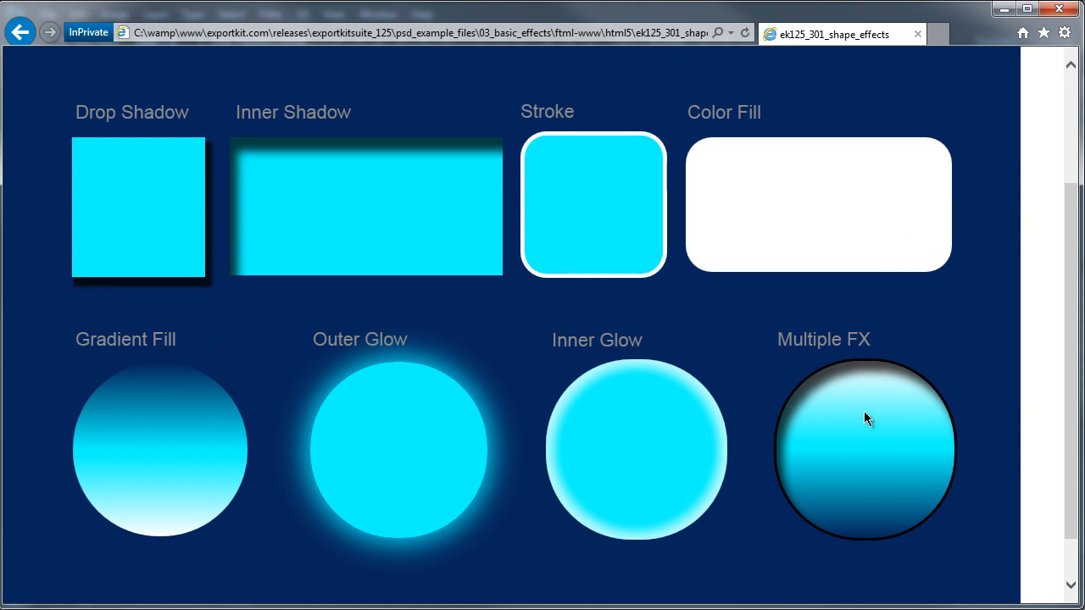
scroll(up, 3)
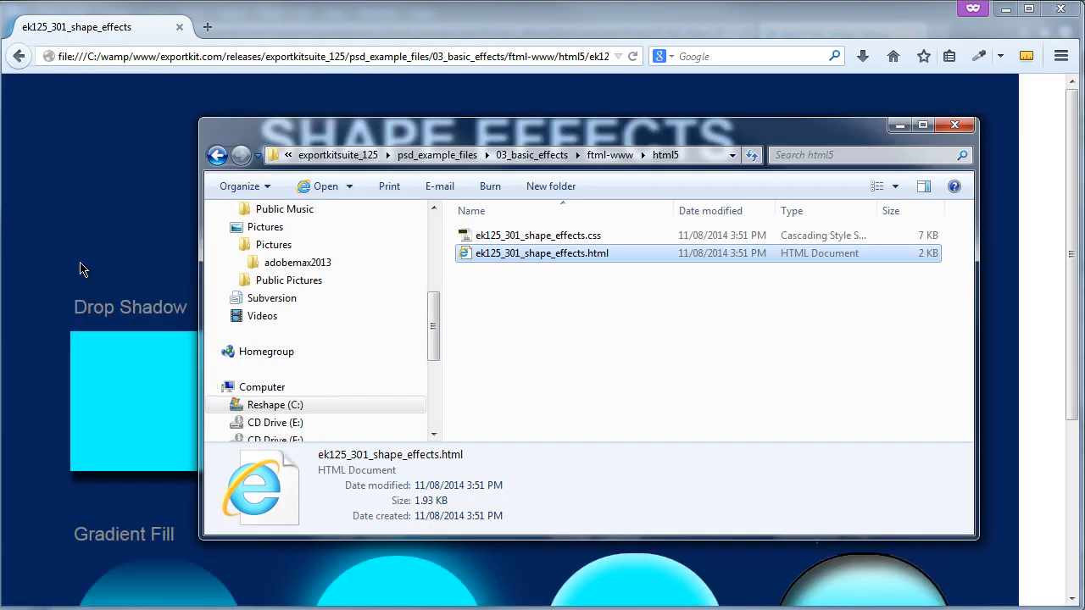
Render ek125_301_shape_effects.html in Firefox to compare the eight effects
double_click(543, 253)
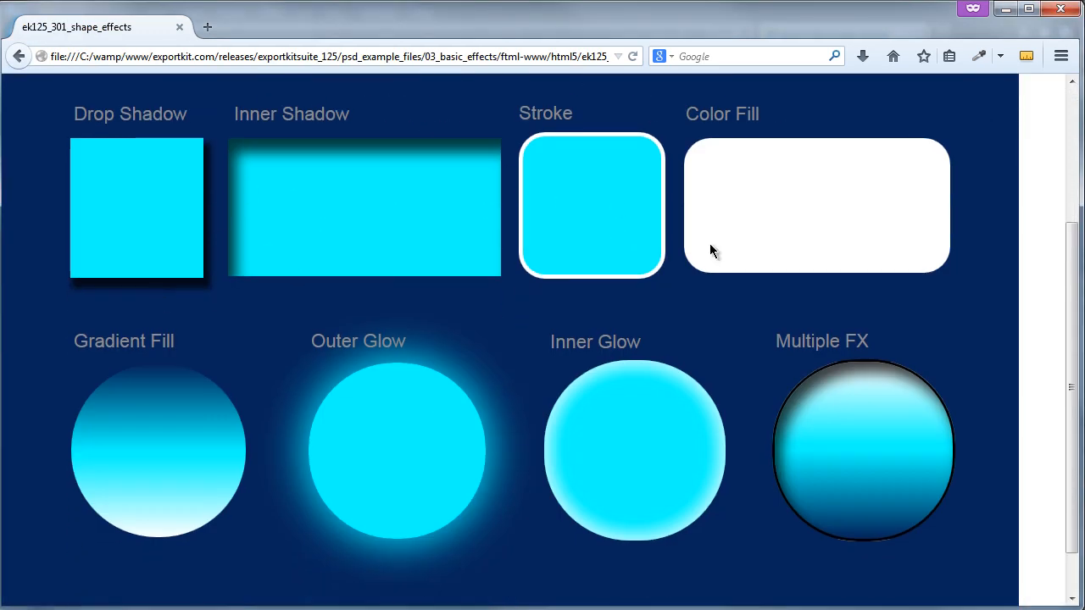
mouse_move(424, 539)
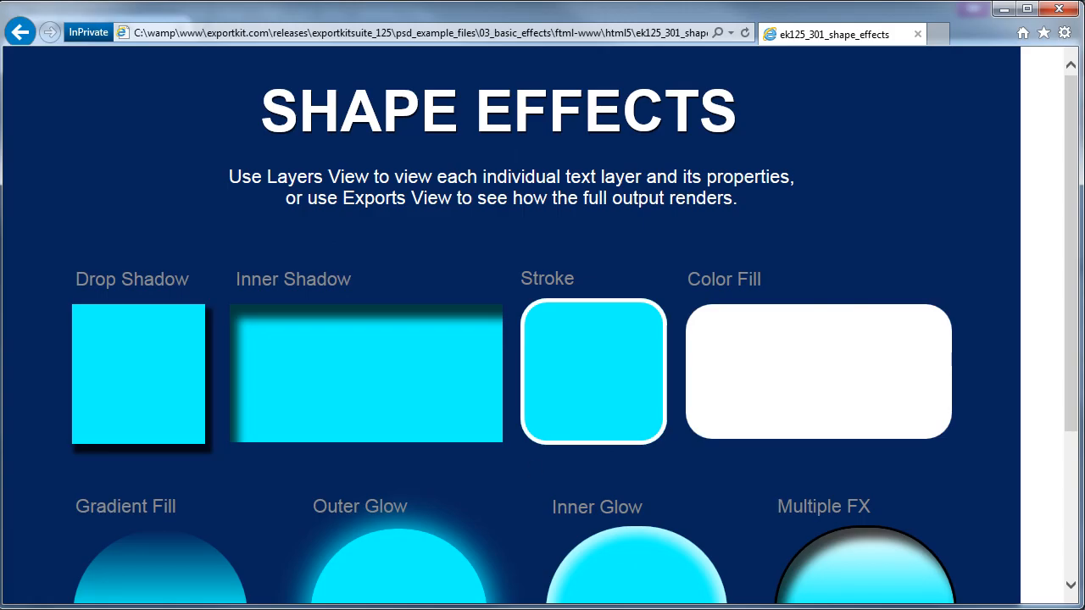
scroll(down, 3)
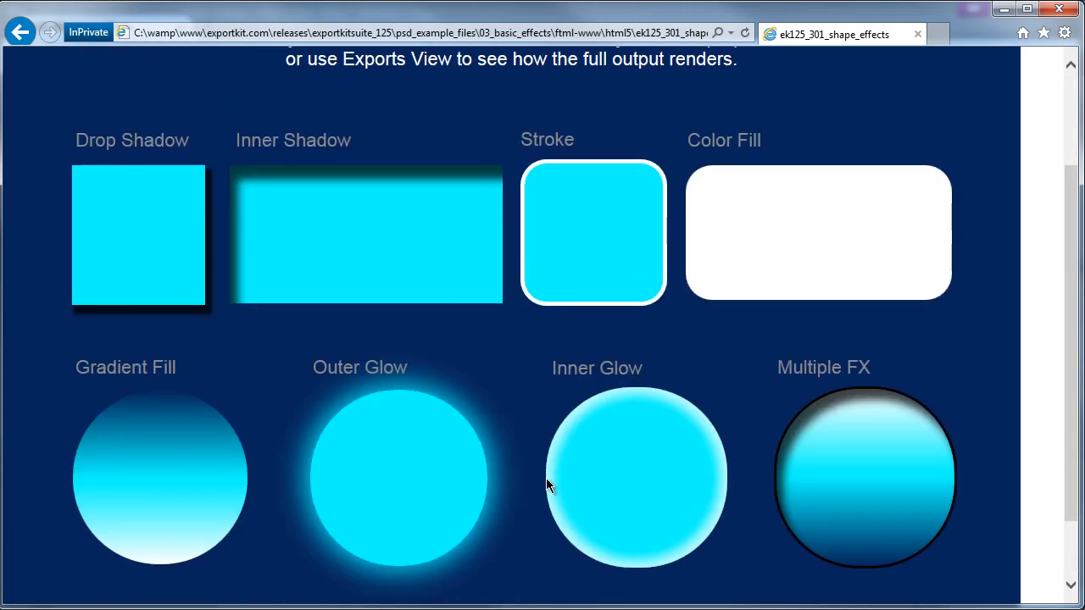
scroll(down, 3)
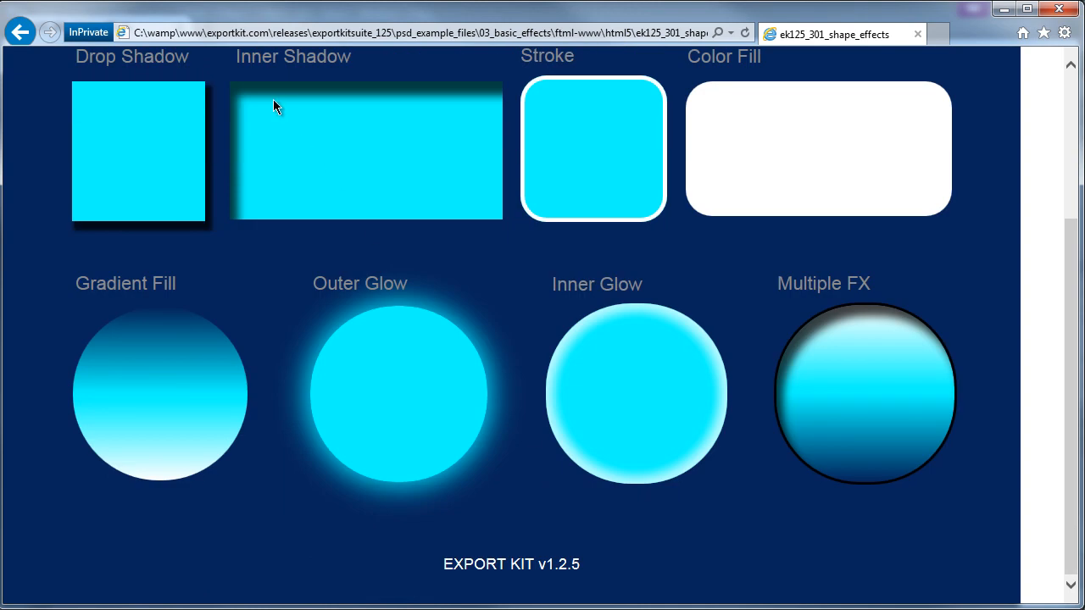
mouse_move(373, 101)
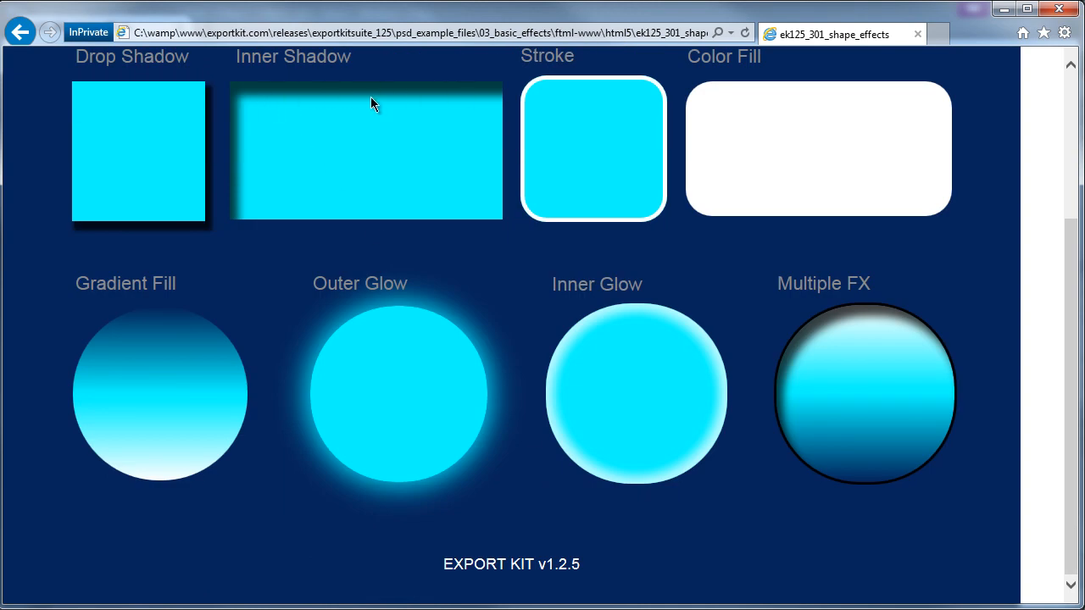
mouse_move(856, 314)
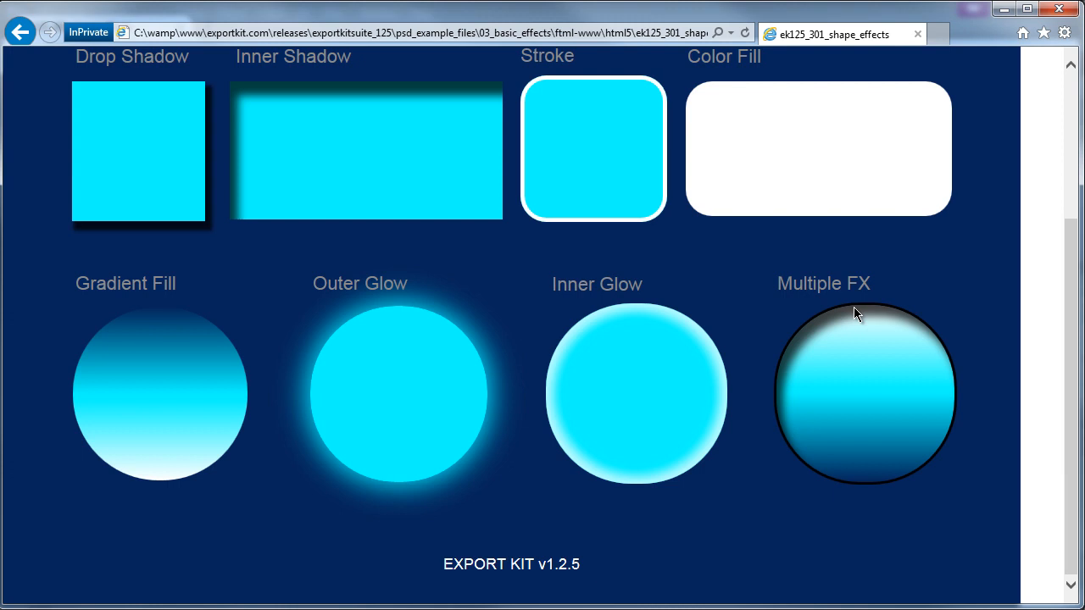
mouse_move(943, 481)
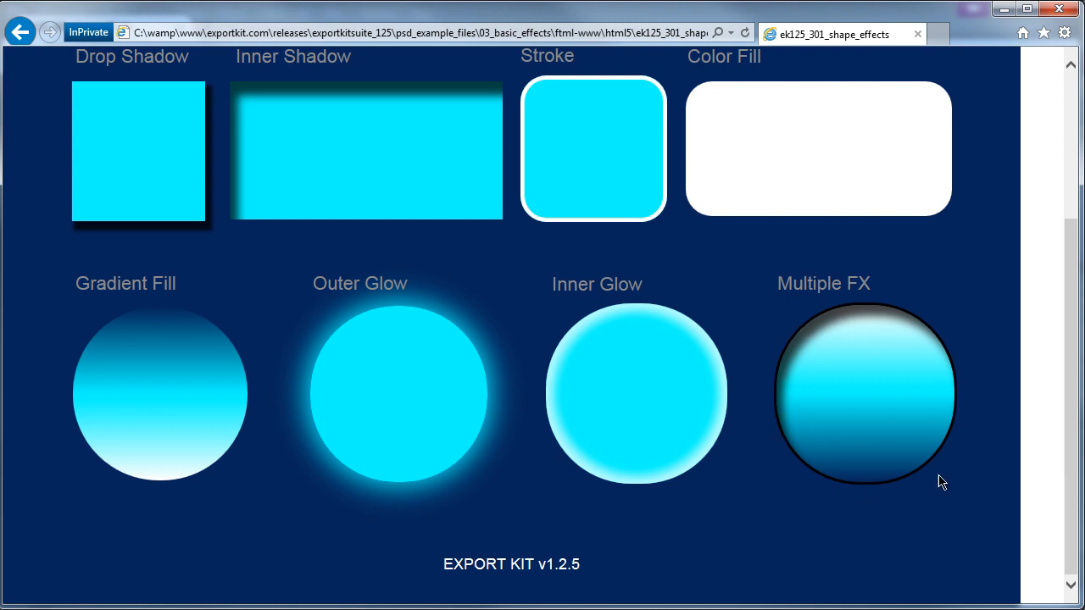
mouse_move(337, 312)
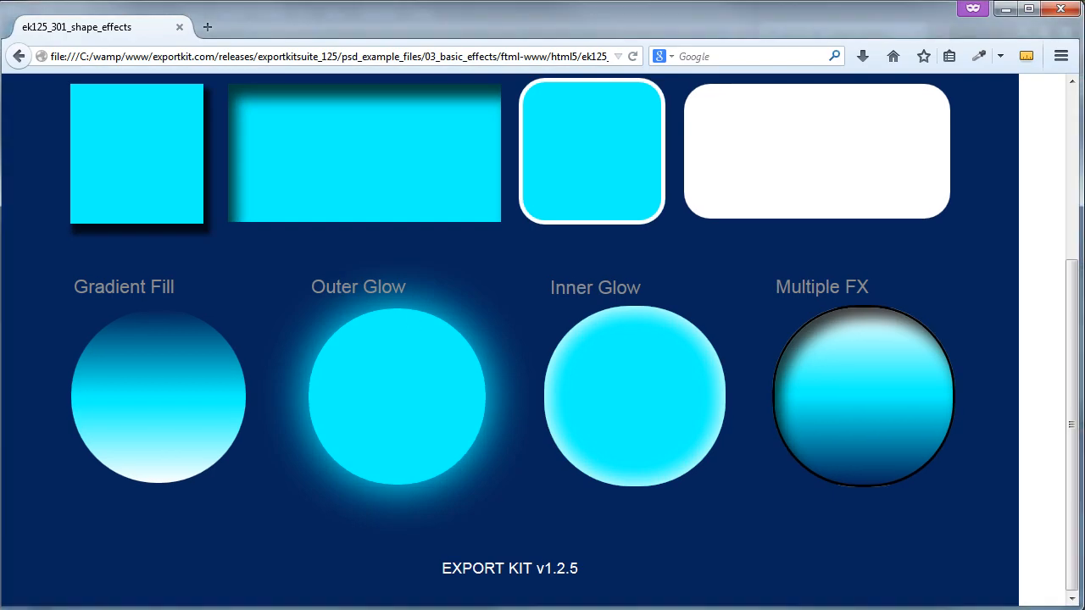
mouse_move(342, 102)
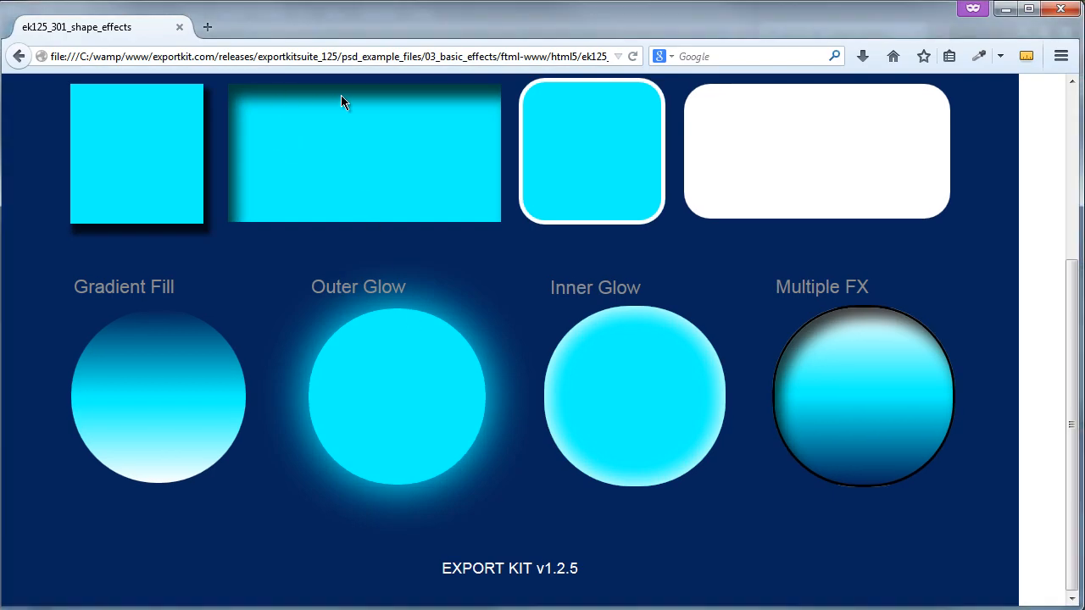
mouse_move(833, 325)
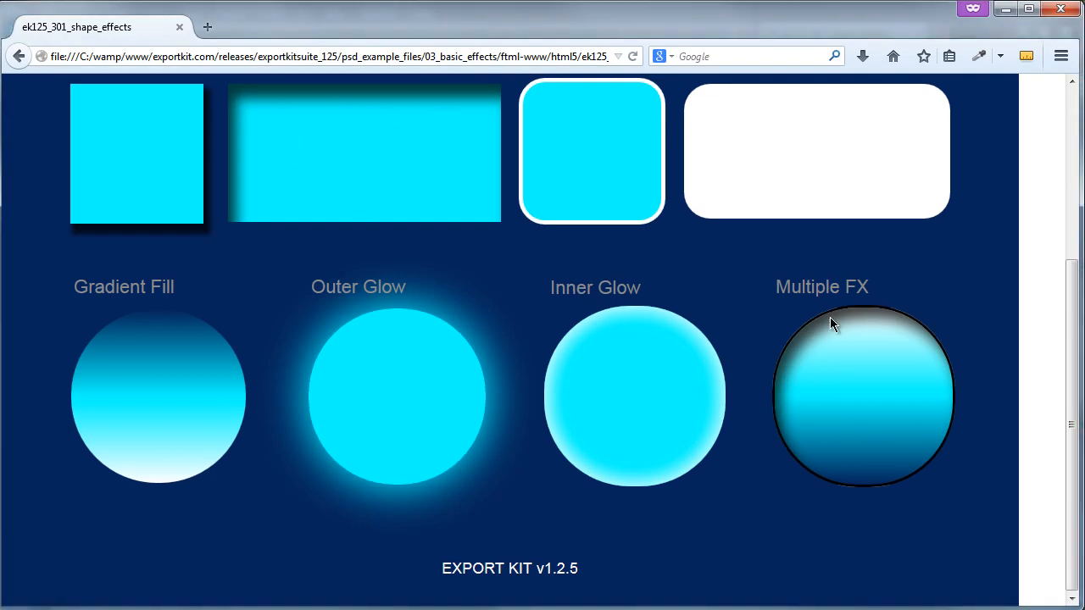
mouse_move(796, 440)
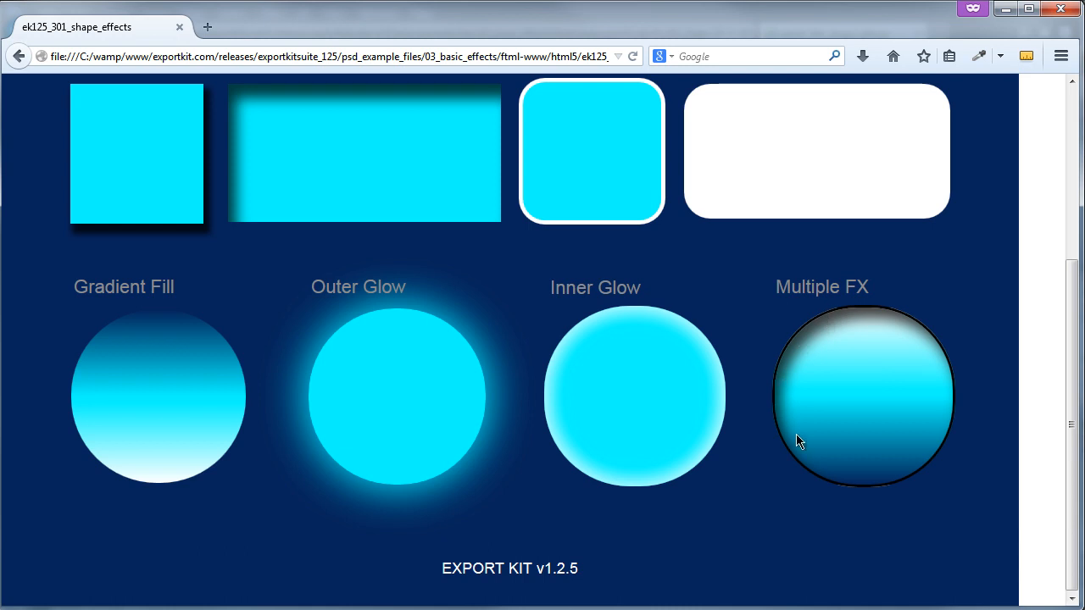
mouse_move(970, 437)
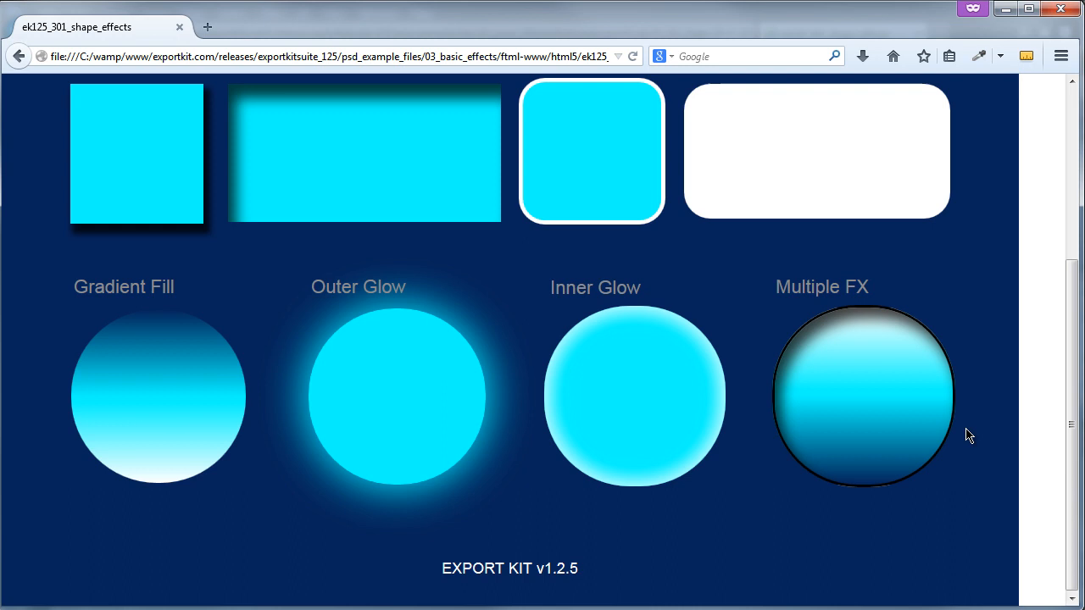
mouse_move(996, 395)
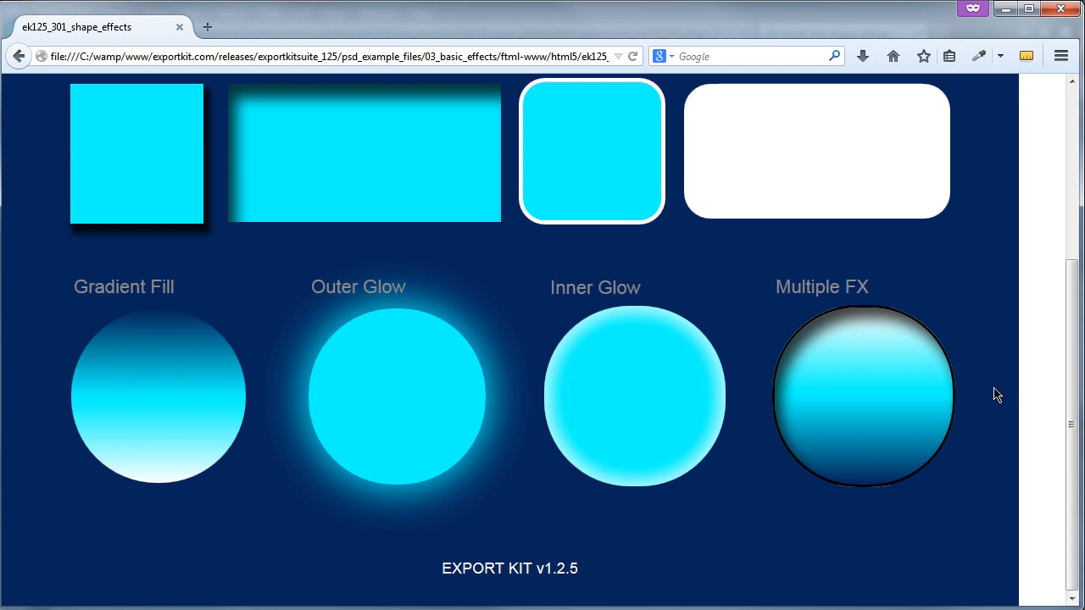
mouse_move(837, 468)
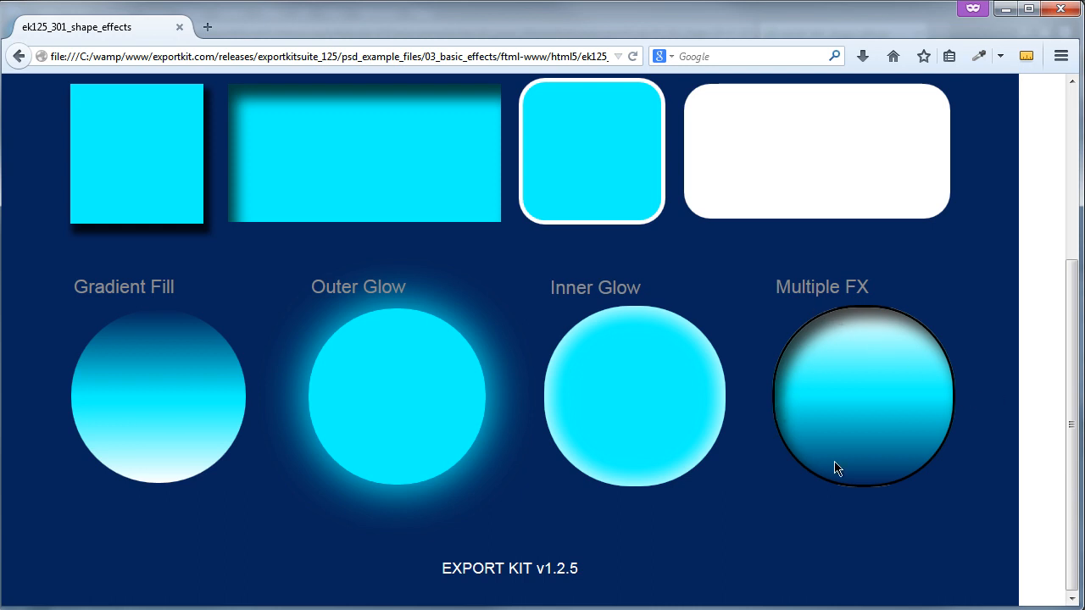
mouse_move(898, 489)
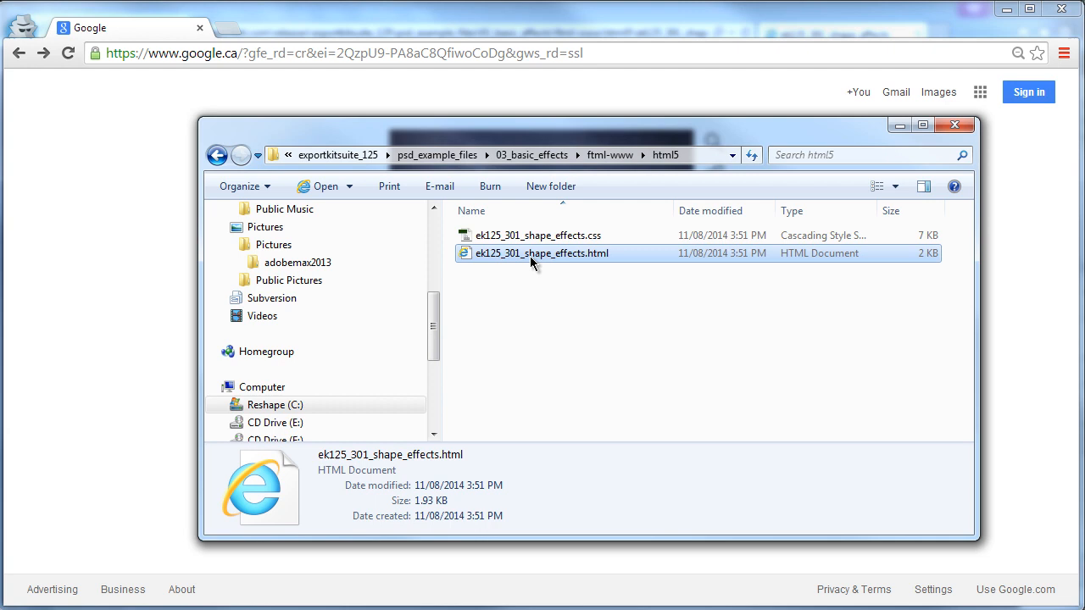
Render ek125_301_shape_effects.html in Google Chrome as the third browser
double_click(542, 253)
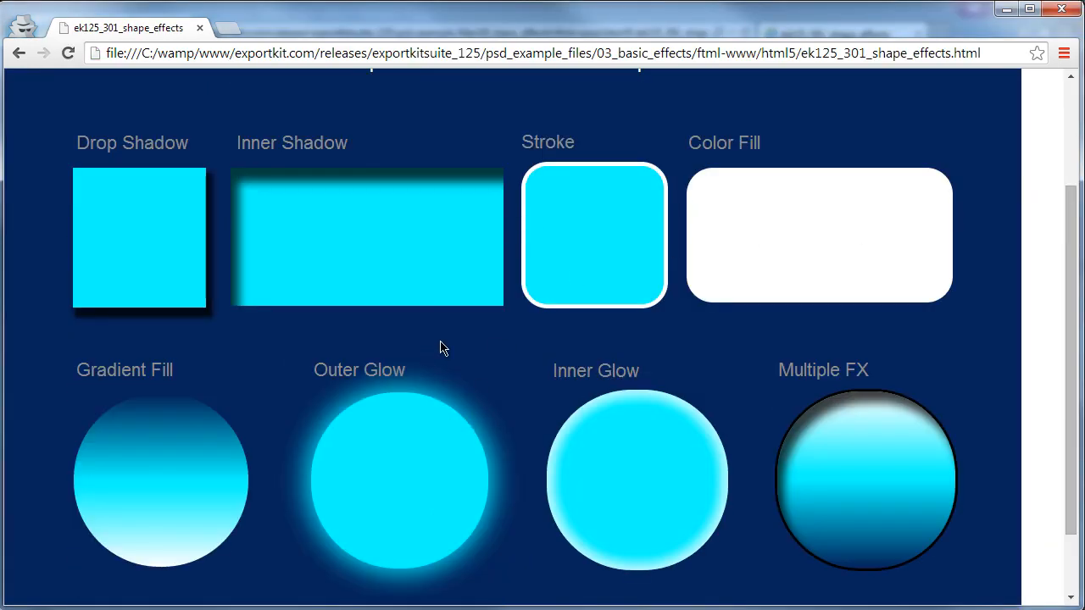
mouse_move(393, 190)
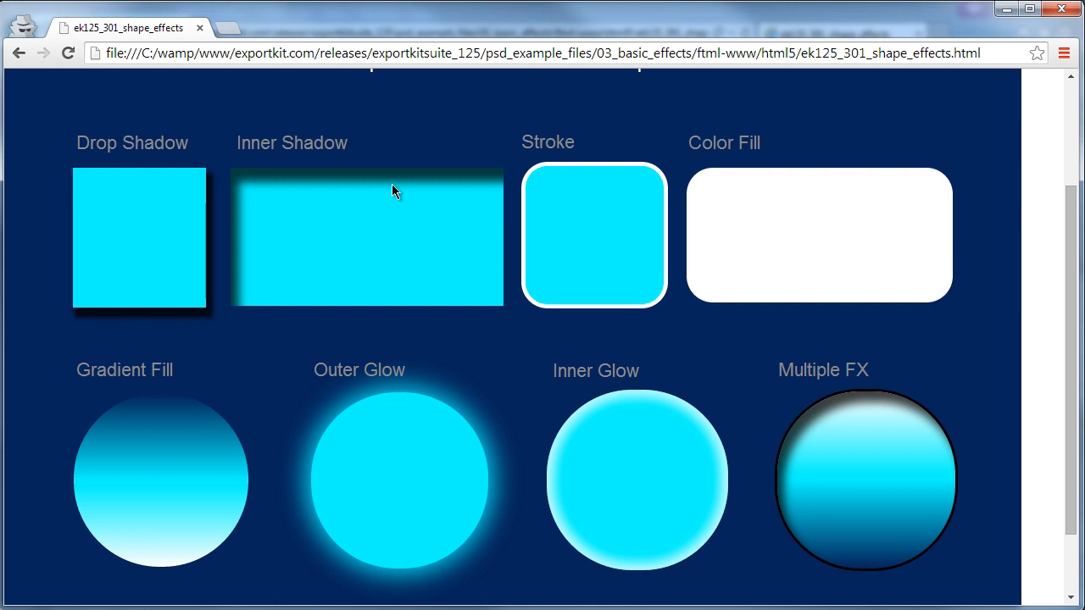
mouse_move(234, 569)
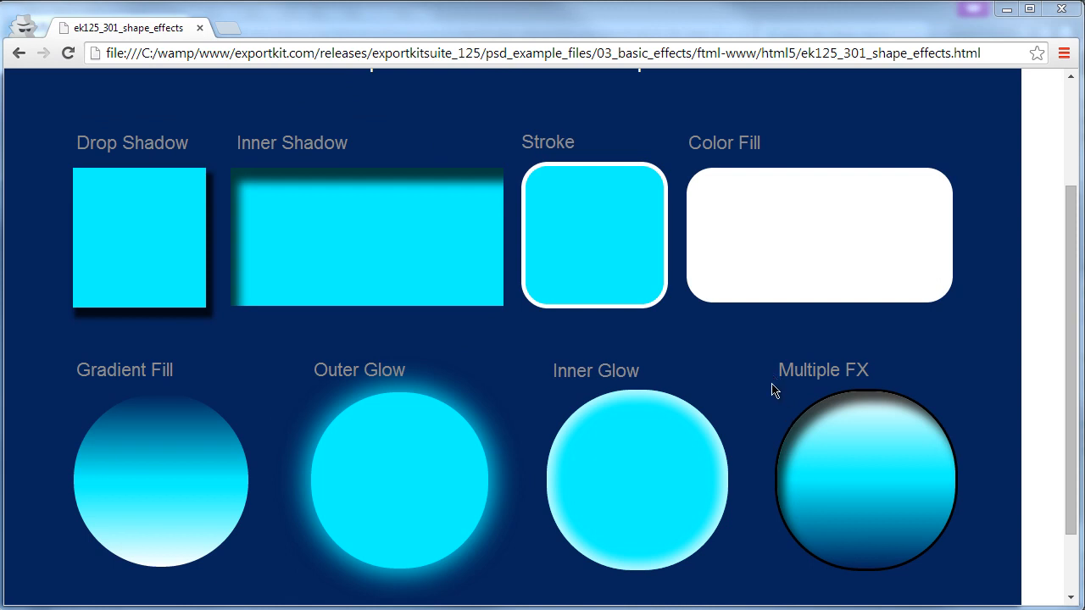
mouse_move(884, 409)
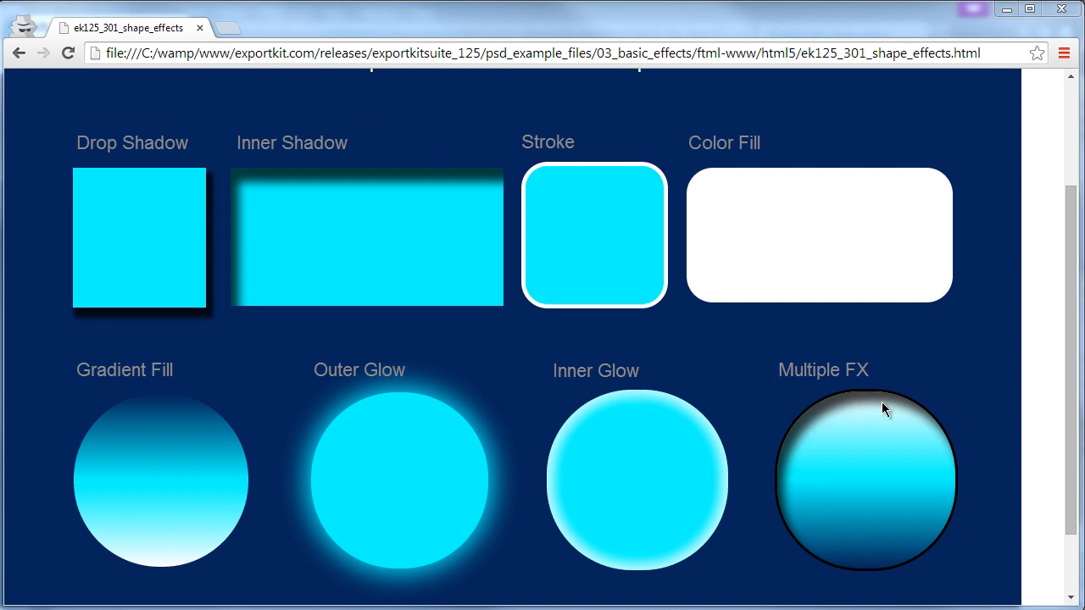
mouse_move(515, 498)
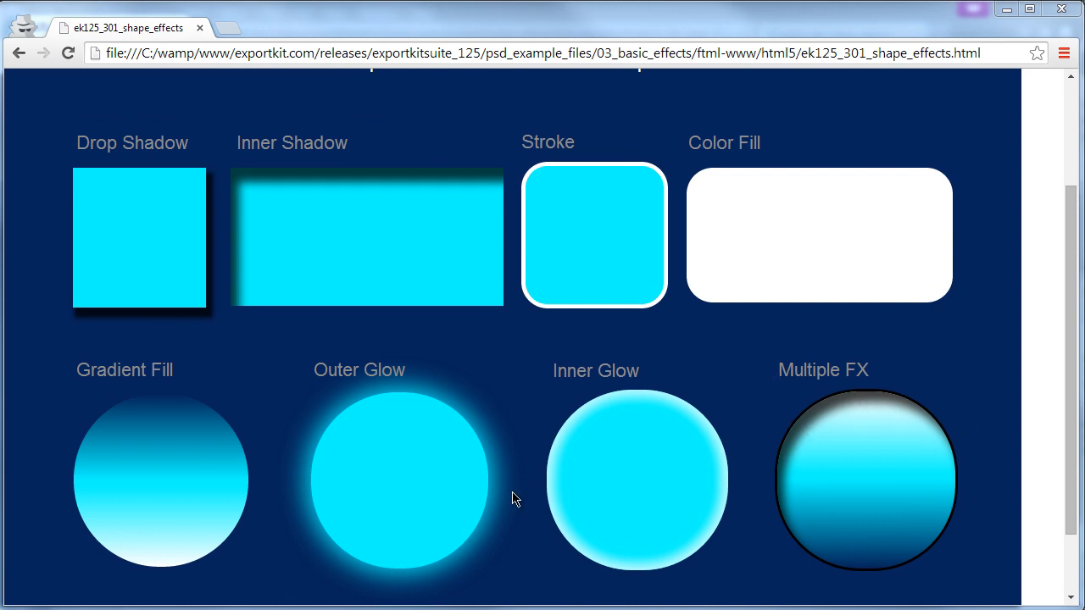
scroll(up, 3)
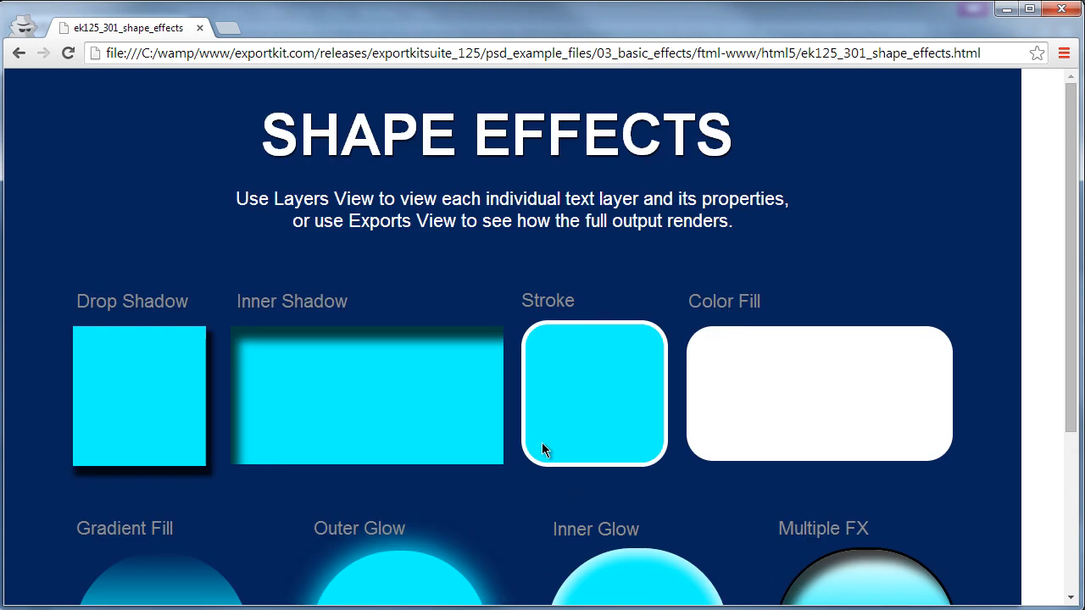
mouse_move(631, 245)
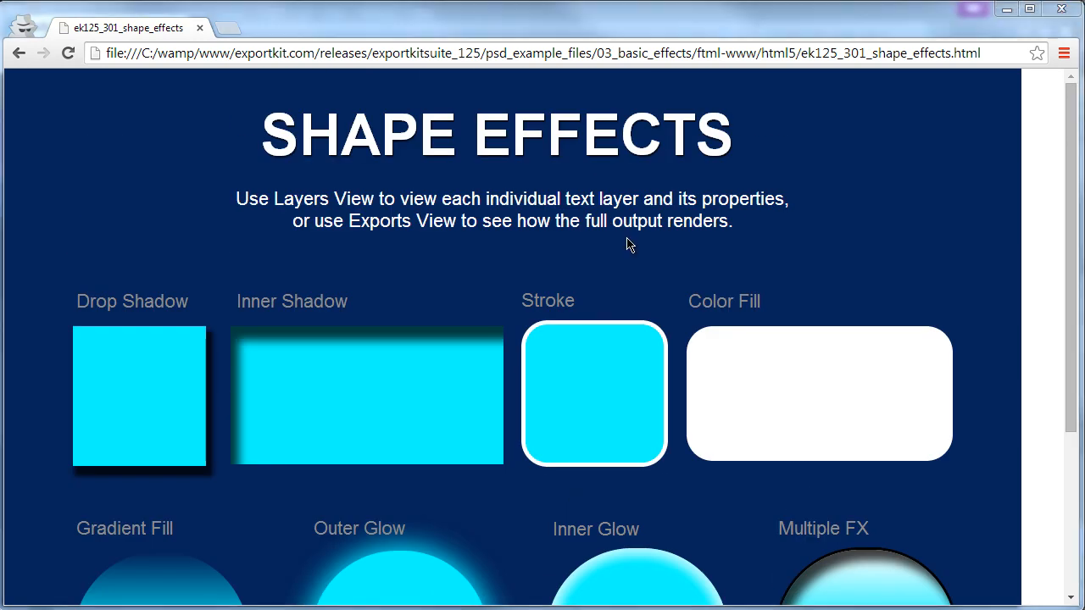